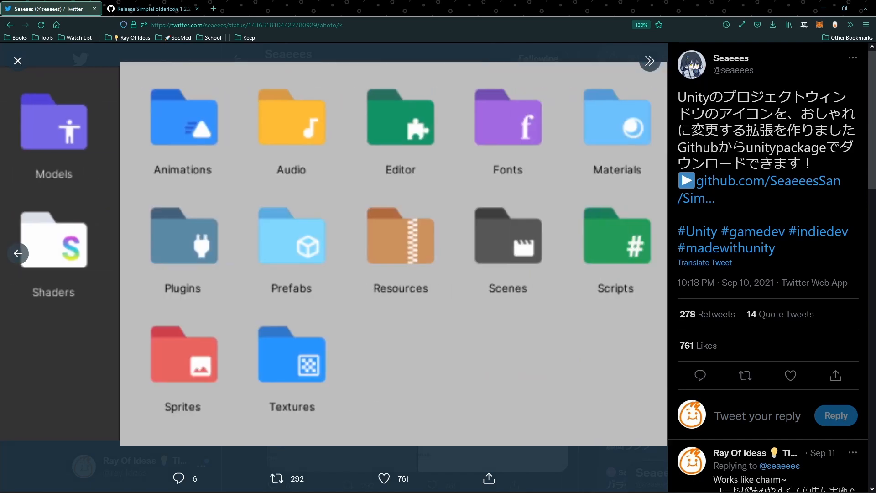
Close the enlarged icon picture, toggle the Messages drawer, and follow the tweet's GitHub link
{"action": "left_click", "coordinate": [17, 60]}
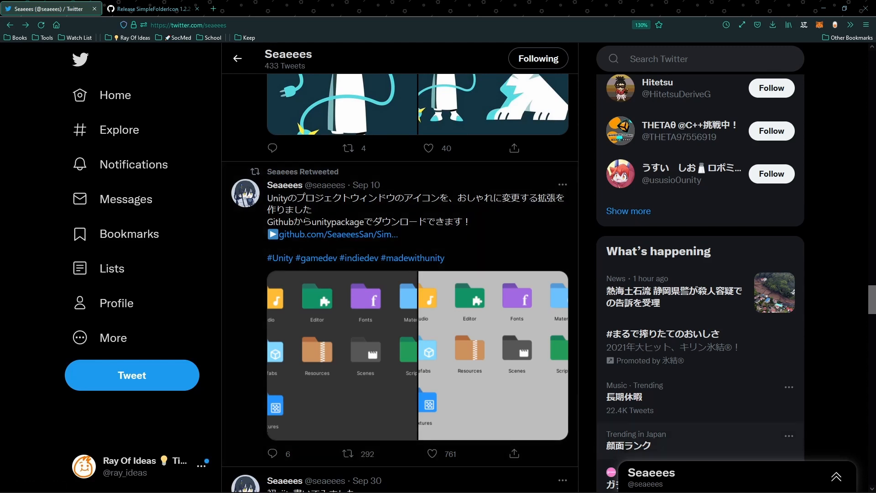
{"action": "left_click", "coordinate": [651, 472]}
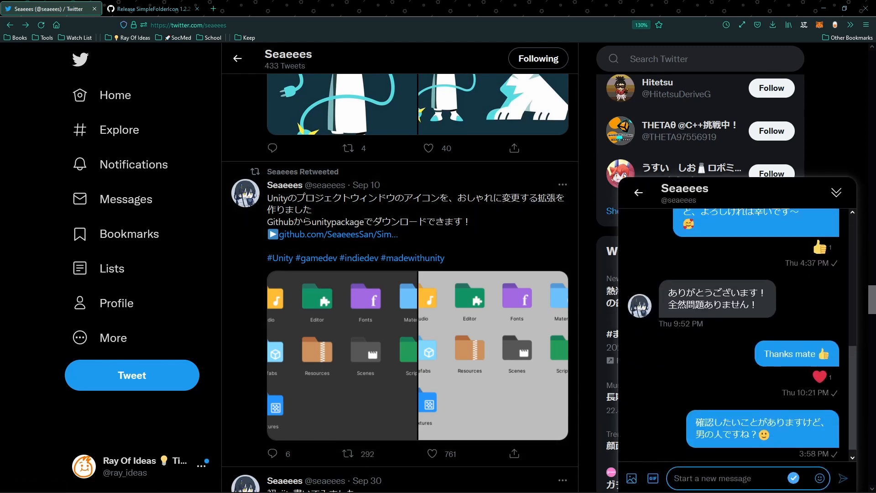
{"action": "left_click", "coordinate": [836, 191]}
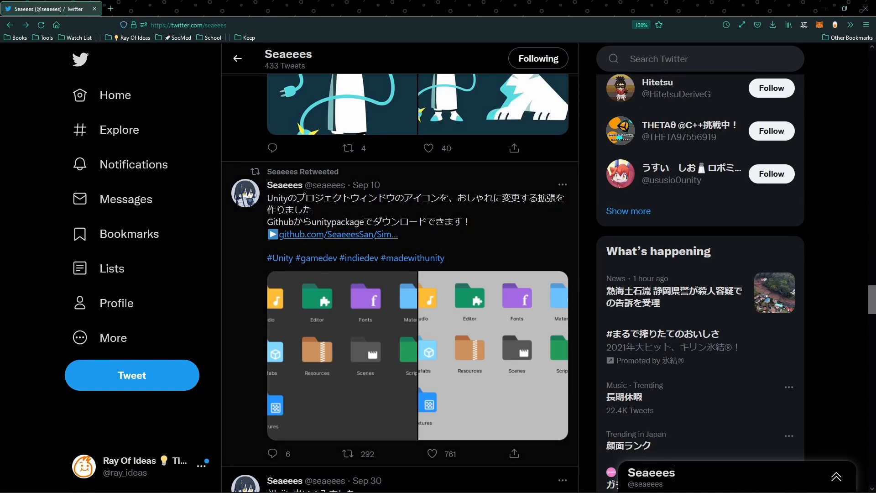
{"action": "left_click", "coordinate": [335, 234]}
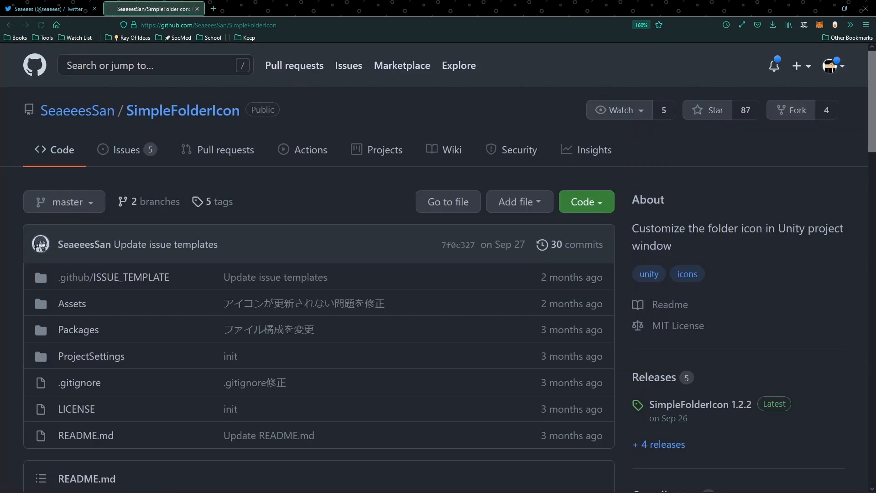
{"action": "scroll", "scroll_direction": "down", "scroll_amount": 3}
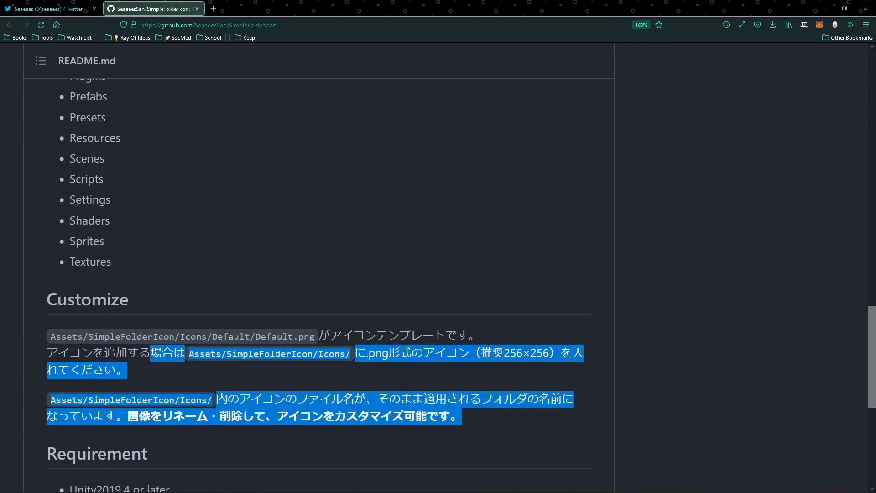
{"action": "scroll", "scroll_direction": "down", "scroll_amount": 3}
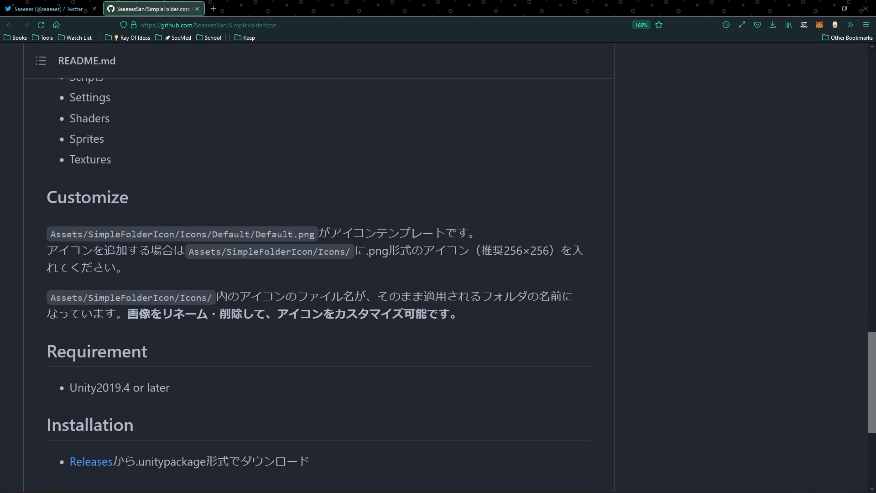
{"action": "double_click", "coordinate": [515, 251]}
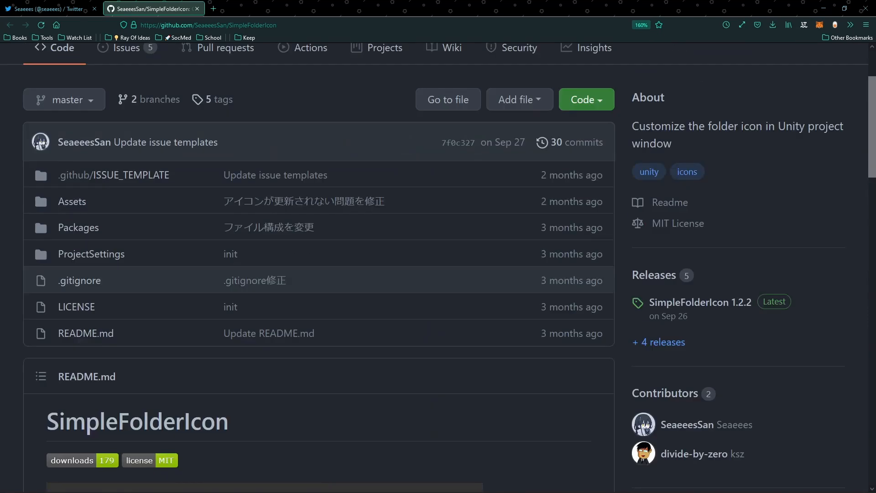
{"action": "mouse_move", "coordinate": [701, 302]}
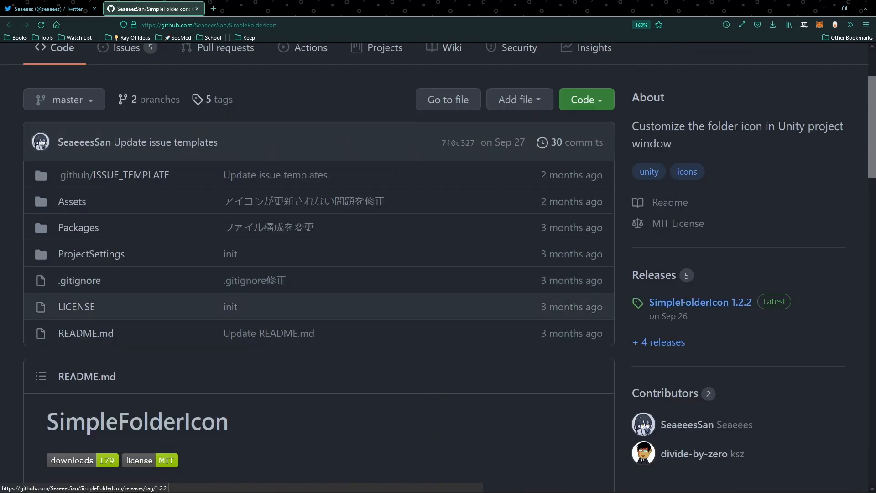
From the 1.2.2 release, download SimpleFolderIcon-1.2.2.unitypackage and open it with Unity Editor
{"action": "left_click", "coordinate": [700, 302]}
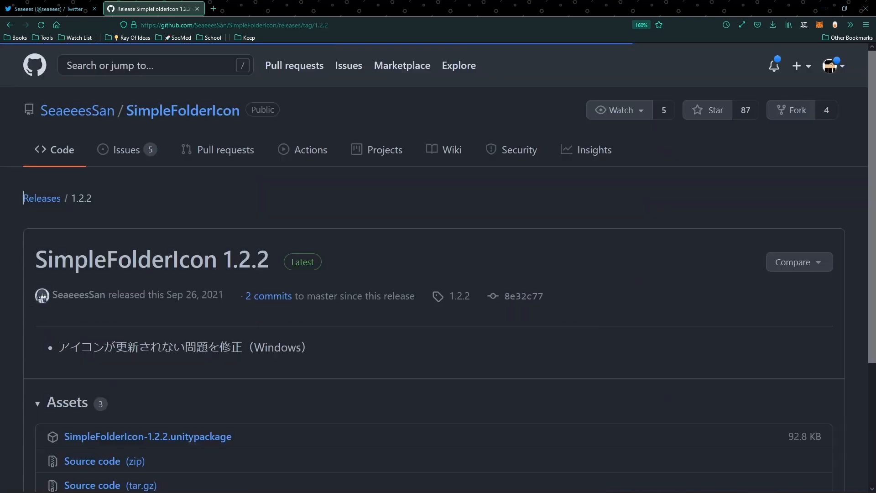
{"action": "scroll", "scroll_direction": "down", "scroll_amount": 3}
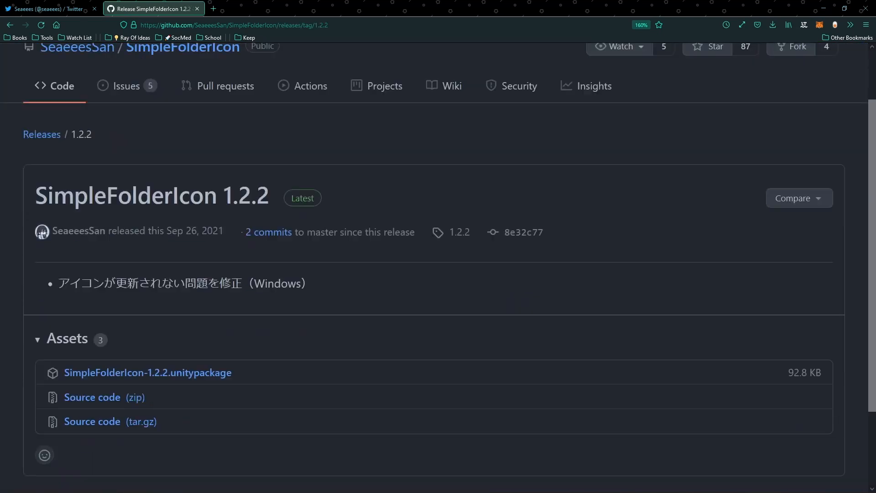
{"action": "left_click", "coordinate": [147, 373]}
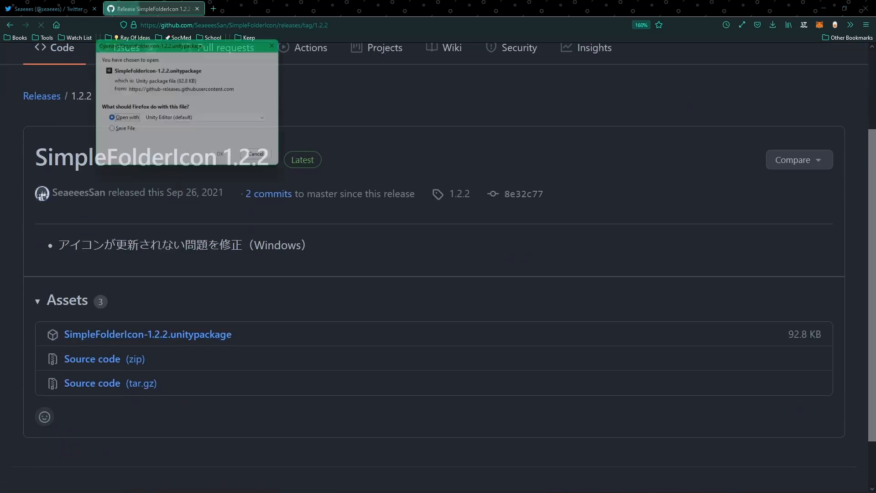
{"action": "left_click", "coordinate": [106, 131]}
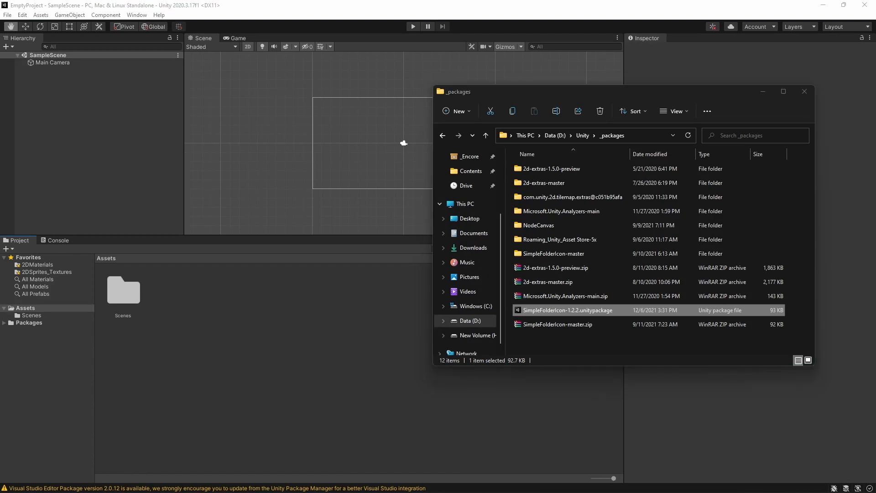
Import all files of the downloaded SimpleFolderIcon package into the project's Assets
{"action": "double_click", "coordinate": [568, 310]}
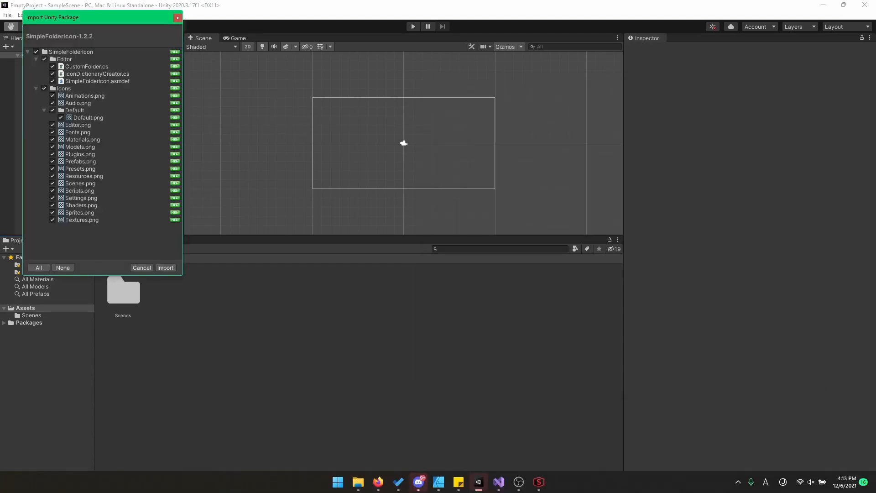
{"action": "left_click", "coordinate": [165, 268]}
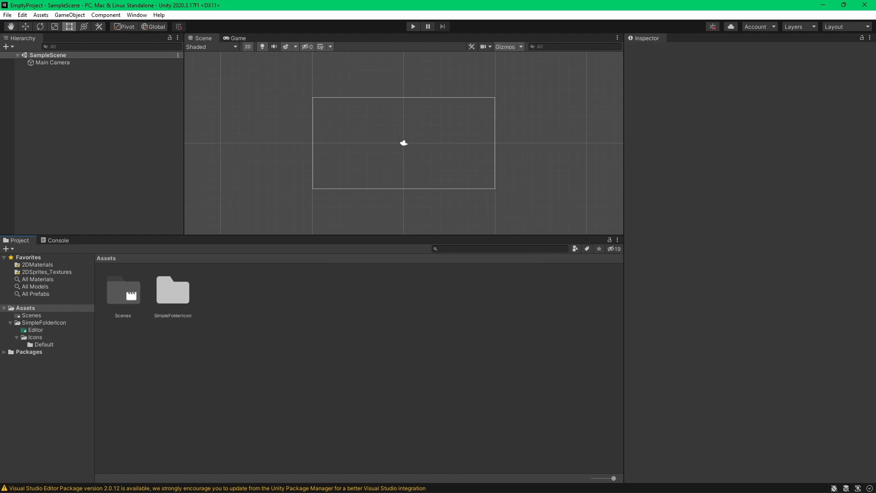
Inspect the Scenes folder's new icon and open SimpleFolderIcon's Icons folder
{"action": "left_click", "coordinate": [122, 292]}
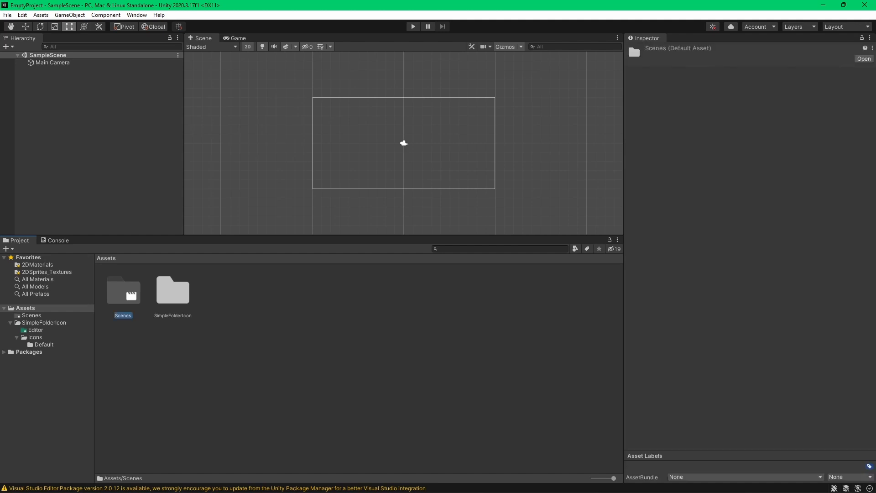
{"action": "double_click", "coordinate": [171, 290]}
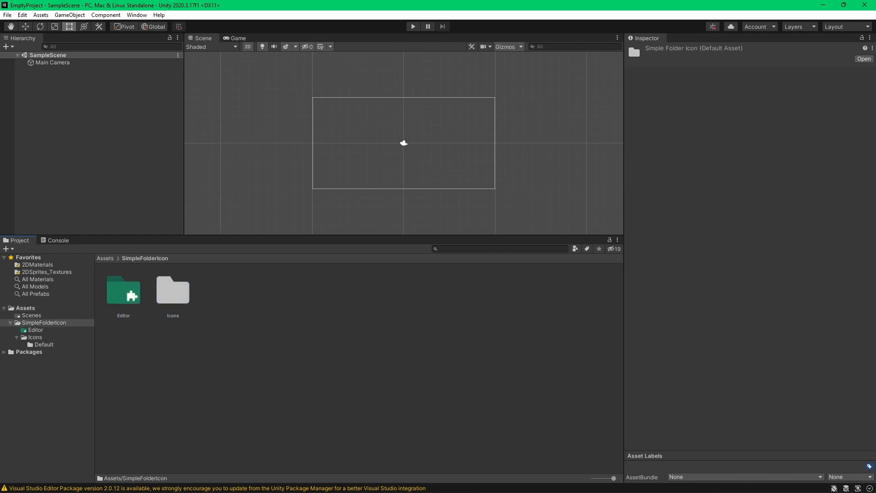
{"action": "double_click", "coordinate": [173, 291]}
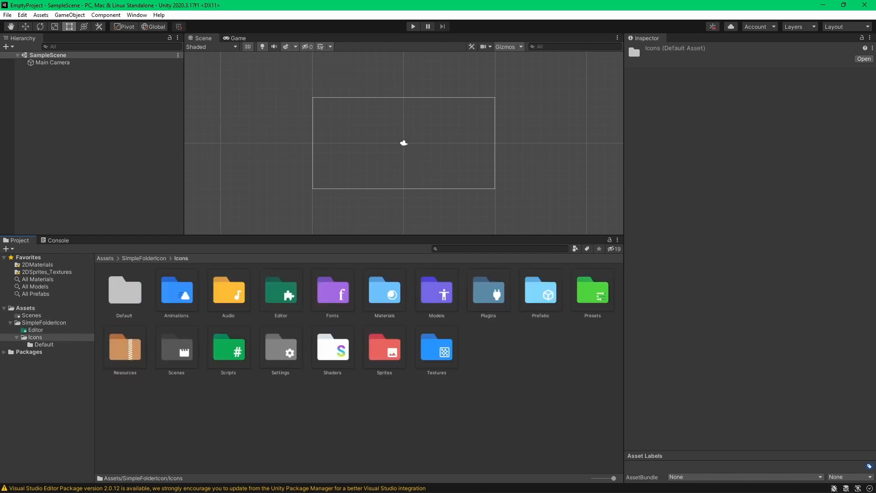
Preview the Animations, Textures and Models icon PNGs in the Inspector
{"action": "left_click", "coordinate": [176, 291]}
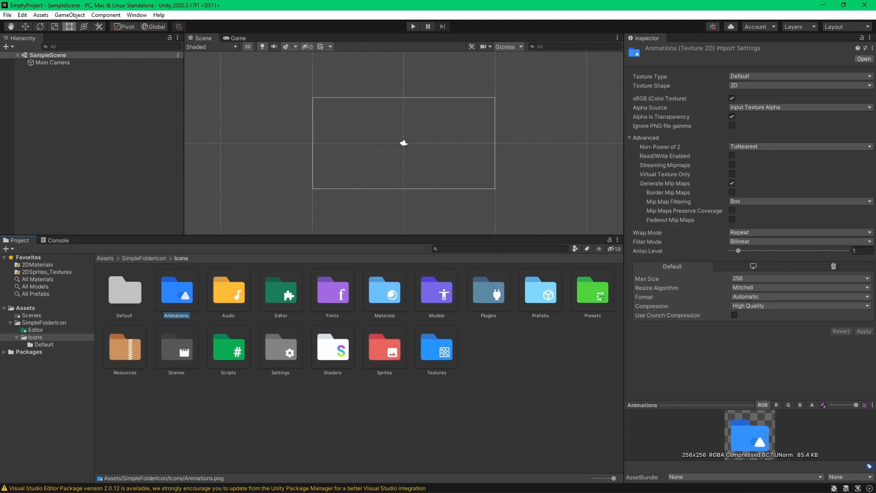
{"action": "left_click", "coordinate": [436, 347]}
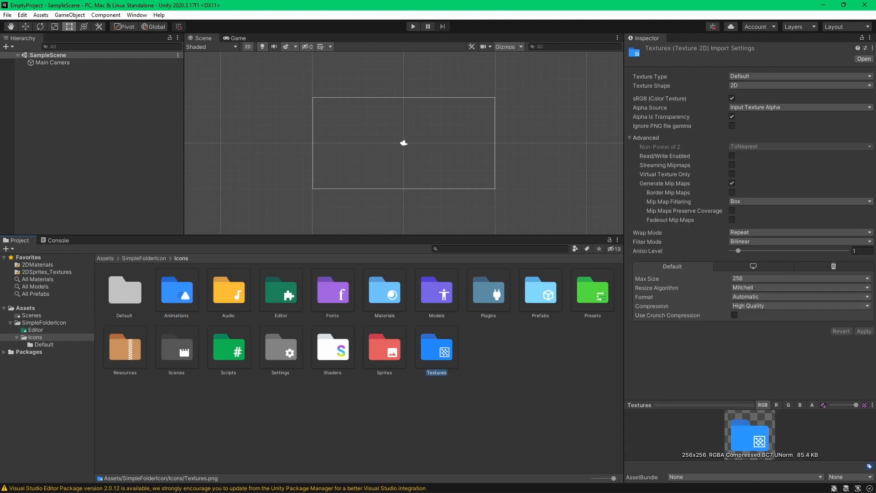
{"action": "left_click", "coordinate": [436, 291]}
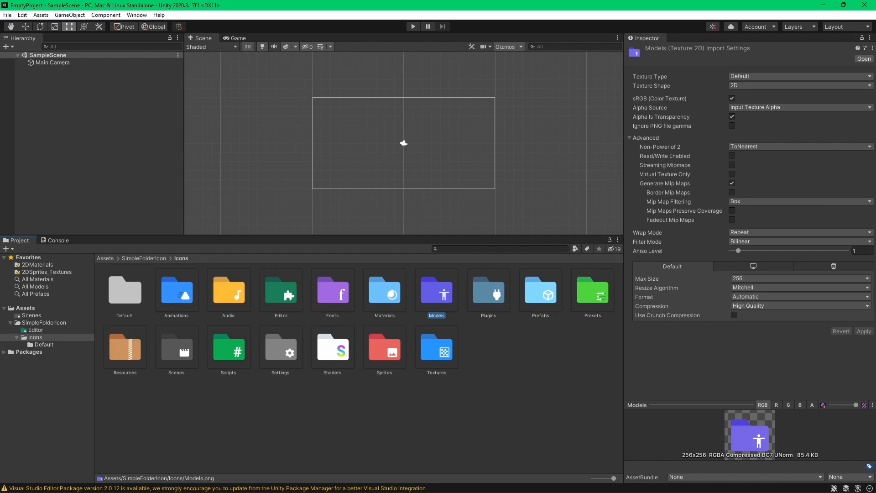
{"action": "left_click", "coordinate": [176, 291]}
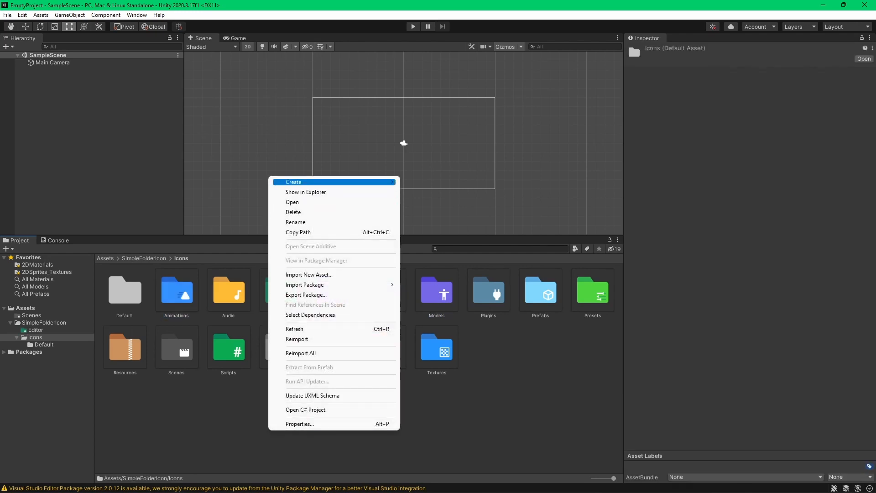
Create a test folder named Animations inside Icons, then rename it to _Animations
{"action": "left_click", "coordinate": [294, 182]}
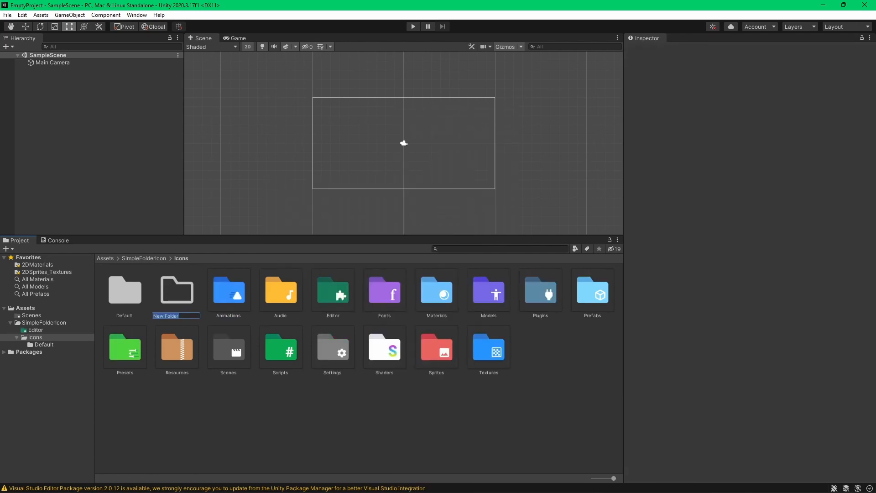
{"action": "type", "text": "Animations"}
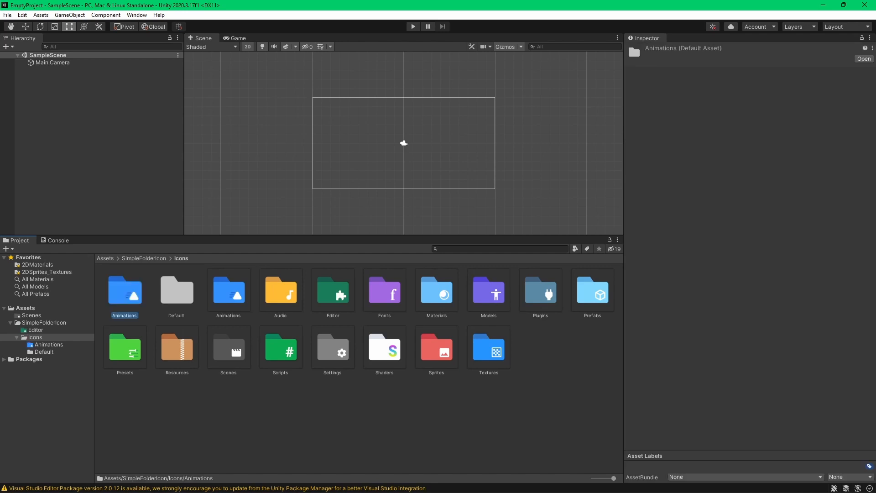
{"action": "double_click", "coordinate": [124, 315]}
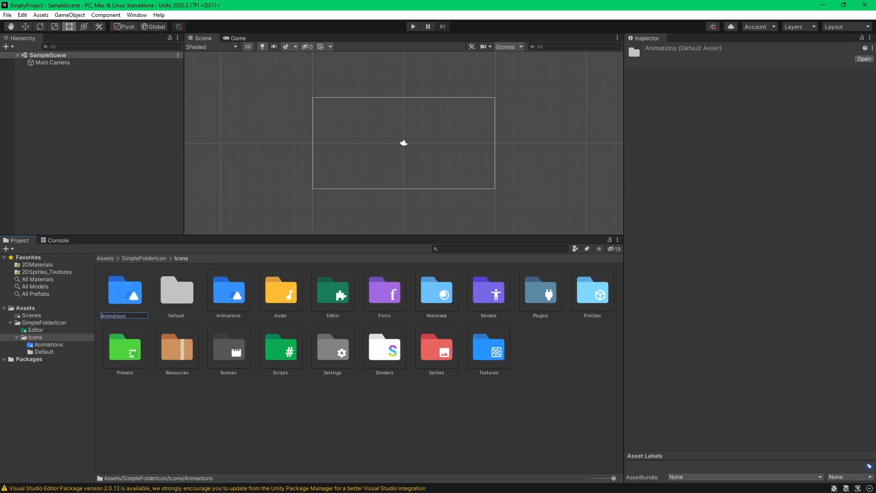
{"action": "type", "text": "_Animations"}
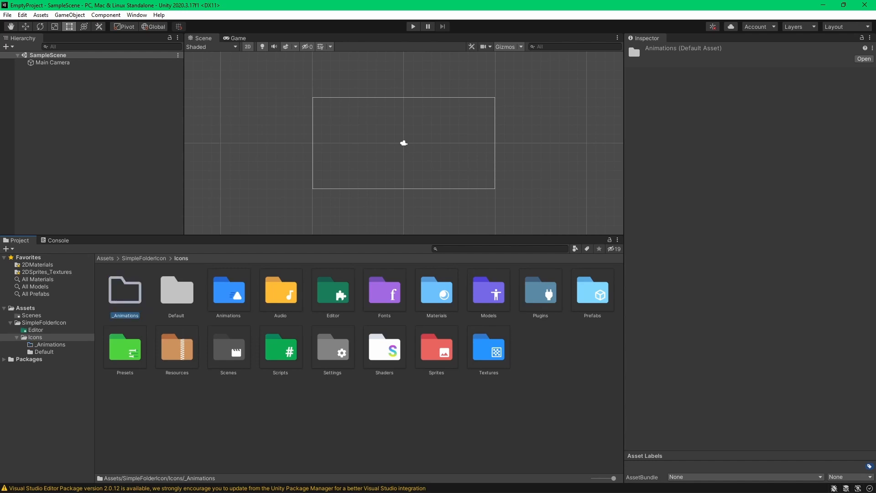
{"action": "left_click", "coordinate": [176, 291]}
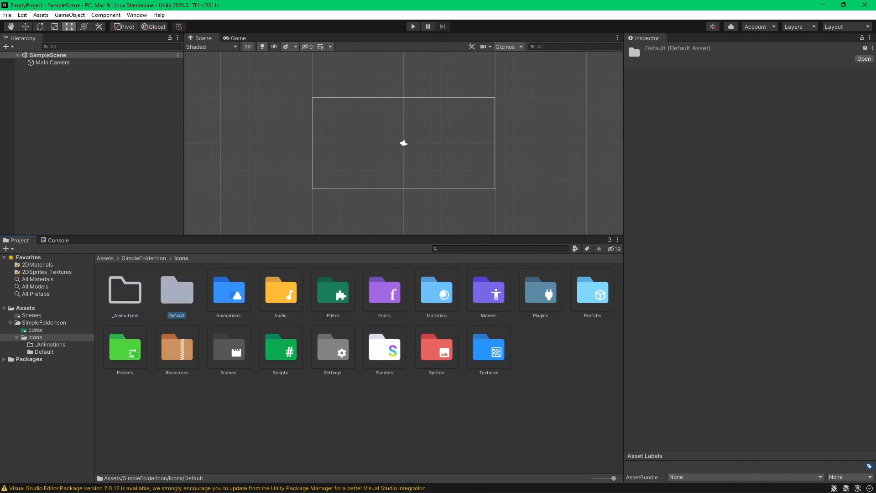
Rename the Animations icon image to match and confirm its new name
{"action": "left_click", "coordinate": [228, 290]}
{"action": "type", "text": "_"}
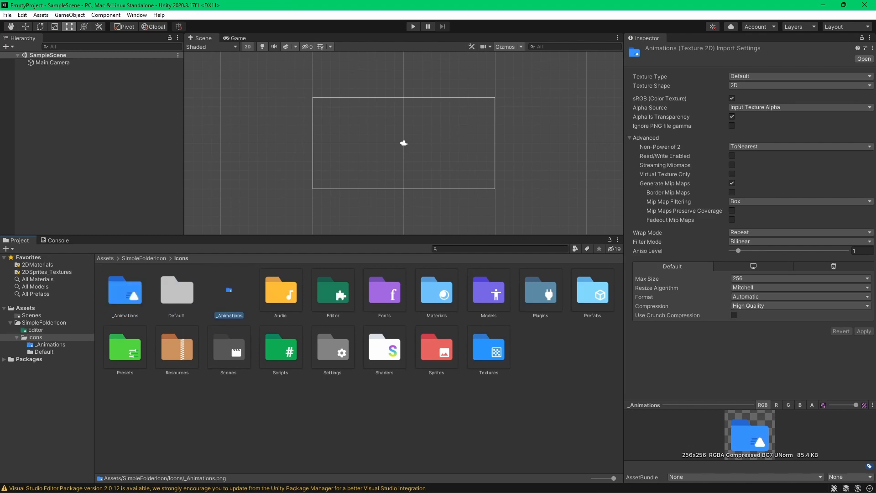
{"action": "left_click", "coordinate": [124, 291]}
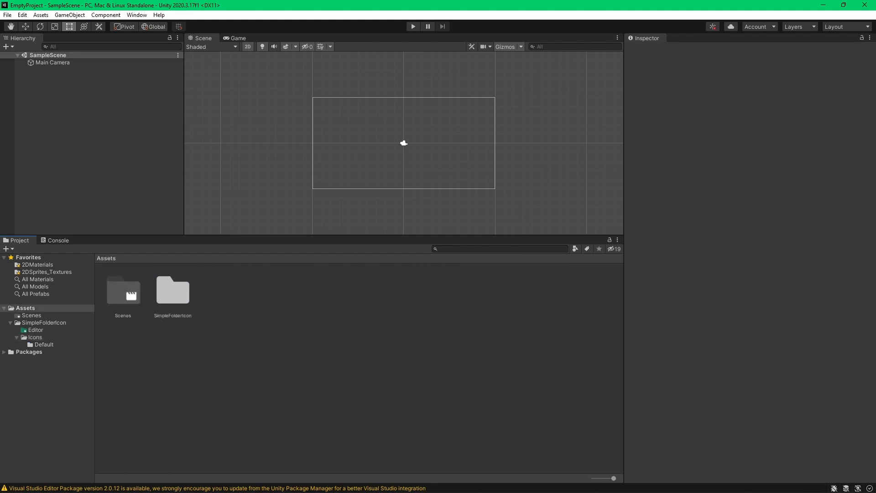
Create a Plugins folder at the Assets root and move SimpleFolderIcon into it
{"action": "left_click", "coordinate": [172, 290]}
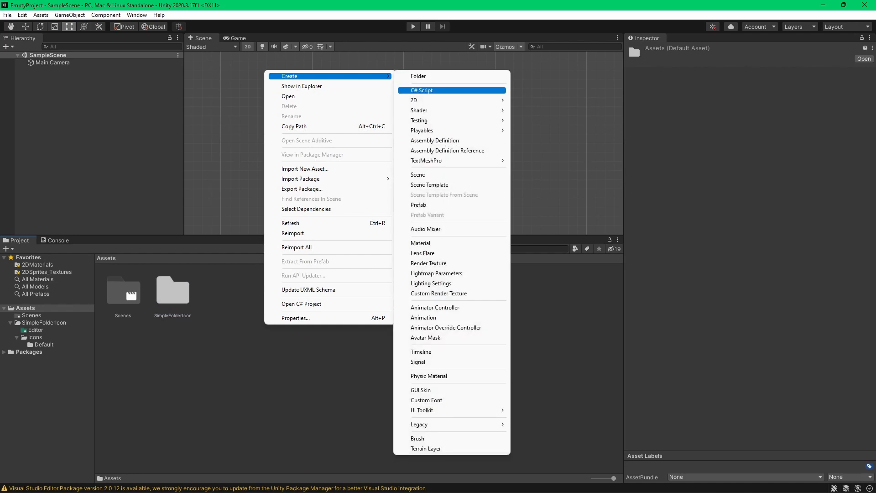
{"action": "left_click", "coordinate": [418, 75]}
{"action": "type", "text": "Plugins"}
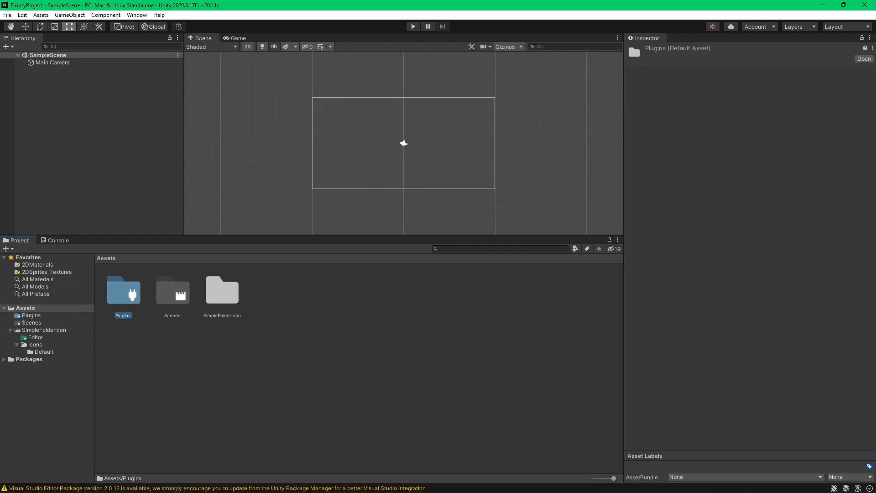
{"action": "left_click", "coordinate": [221, 291]}
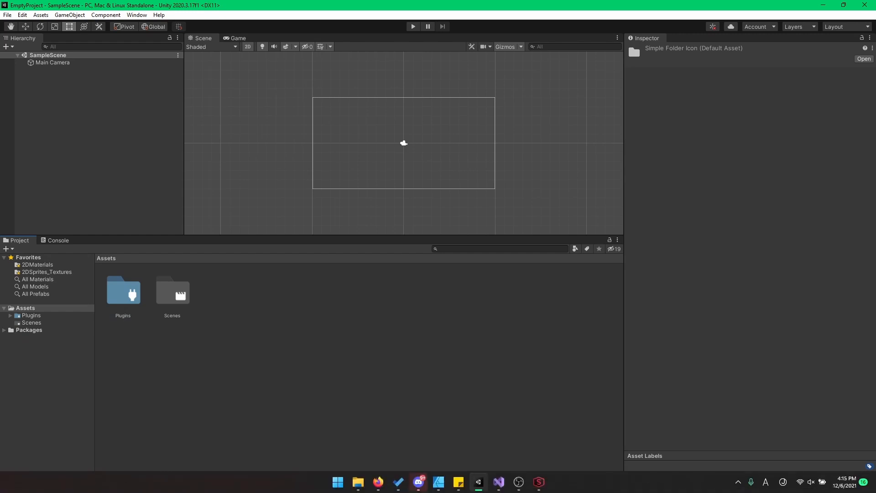
{"action": "double_click", "coordinate": [122, 291]}
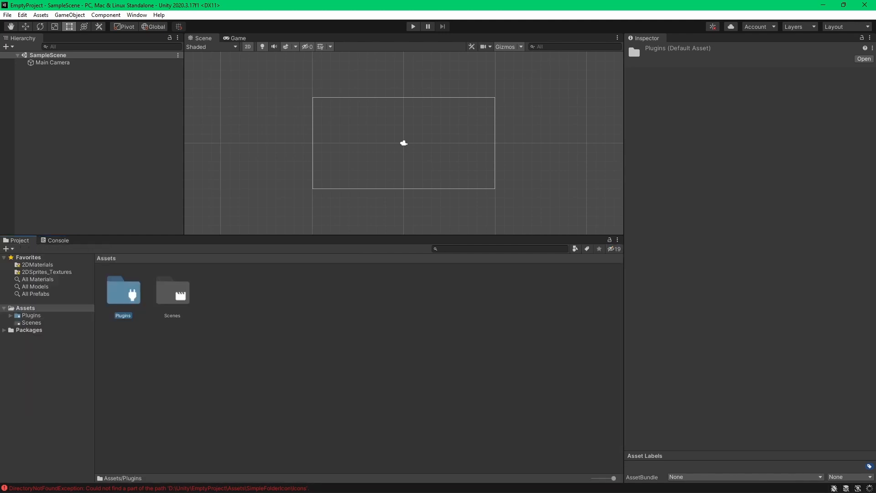
Read the DirectoryNotFoundException errors in the Console and return to the Project view
{"action": "left_click", "coordinate": [58, 240]}
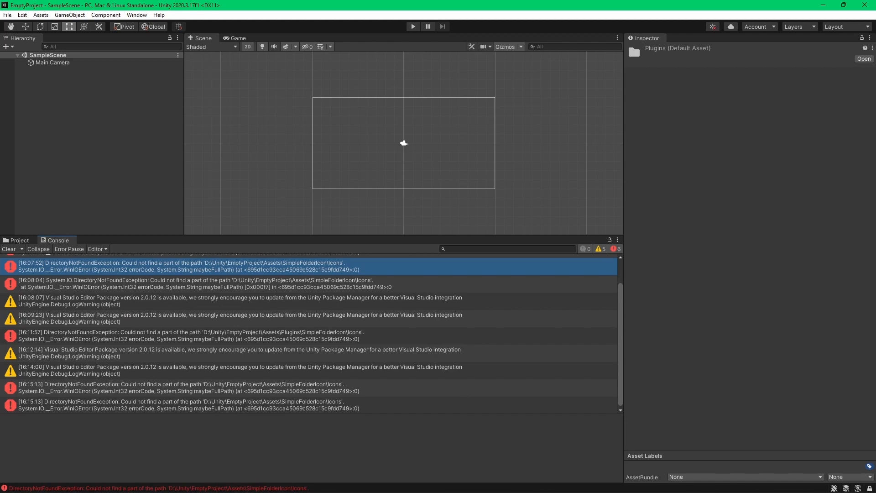
{"action": "left_click", "coordinate": [18, 240]}
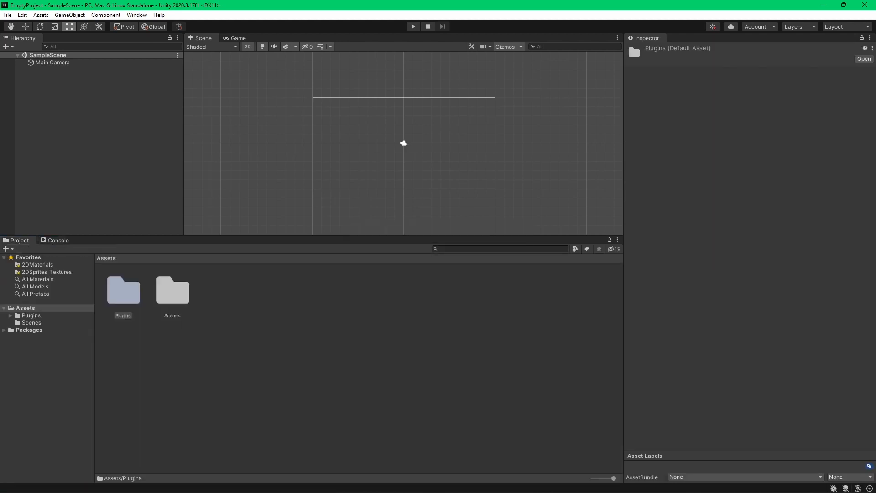
{"action": "left_click", "coordinate": [171, 292]}
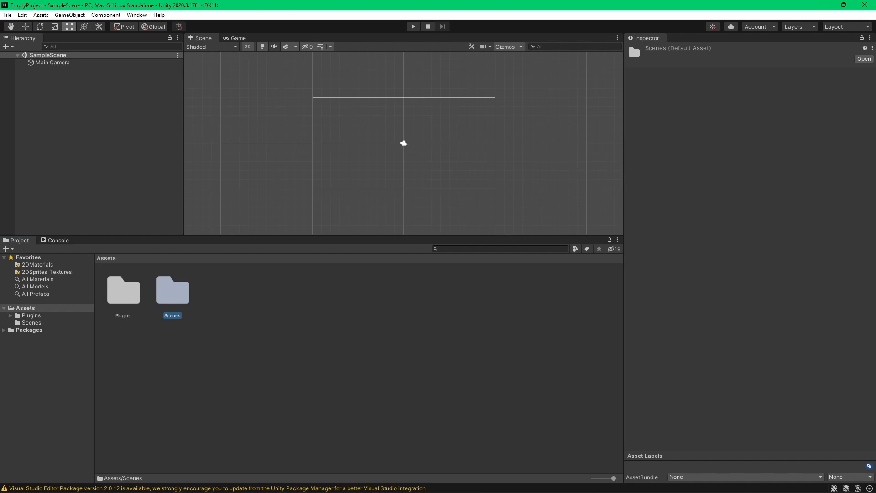
Open Plugins/SimpleFolderIcon/Editor to reach the IconDictionaryCreator script
{"action": "double_click", "coordinate": [123, 290]}
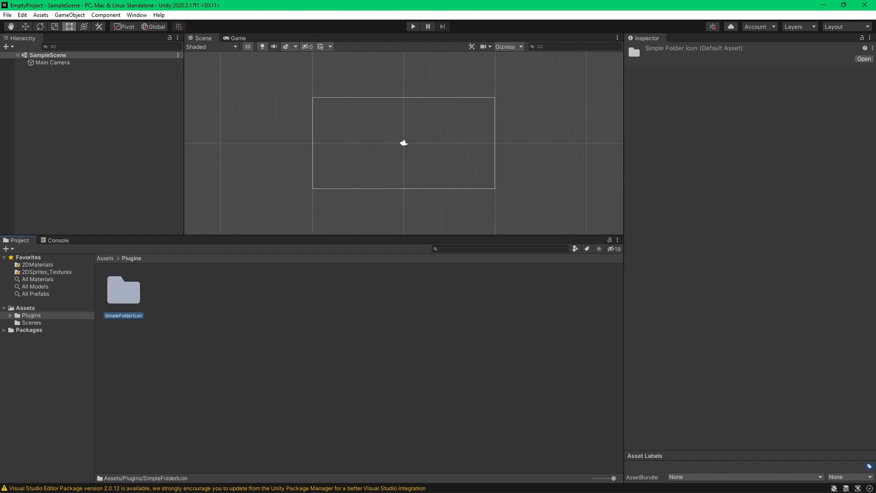
{"action": "double_click", "coordinate": [123, 290]}
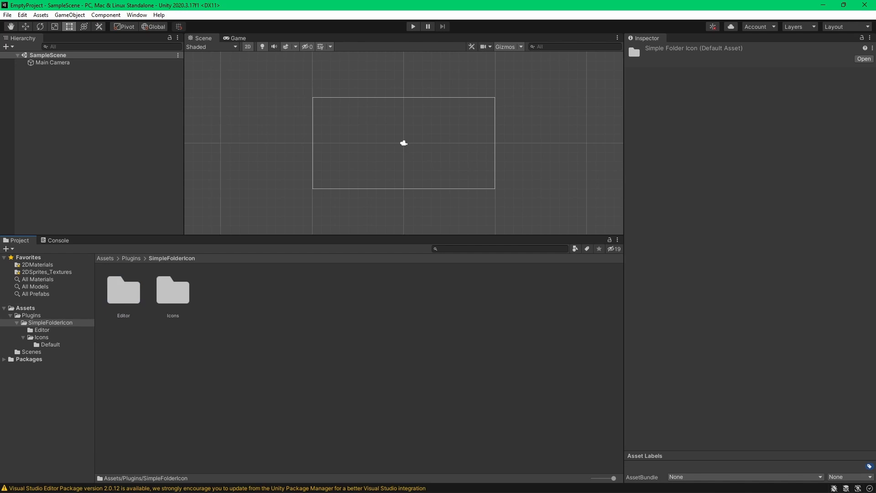
{"action": "double_click", "coordinate": [123, 290]}
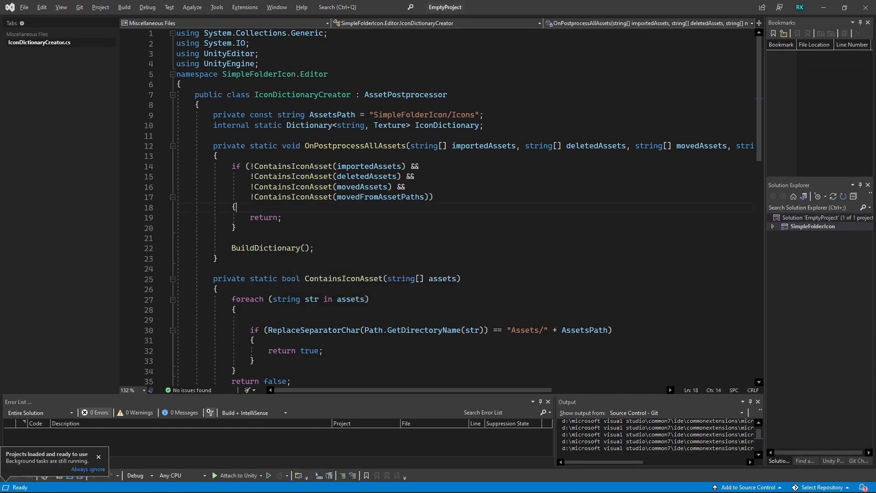
Prefix the AssetsPath constant with Plugins/ so it reads Plugins/SimpleFolderIcon/Icons
{"action": "double_click", "coordinate": [329, 115]}
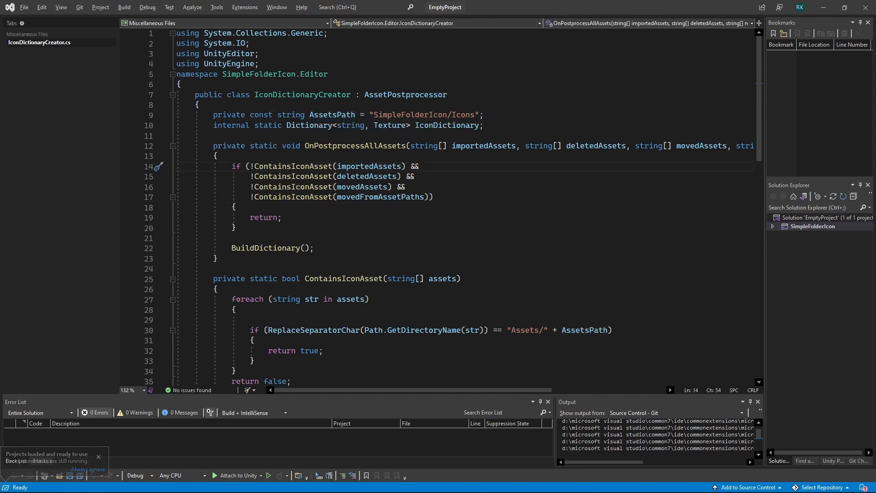
{"action": "left_click", "coordinate": [376, 115]}
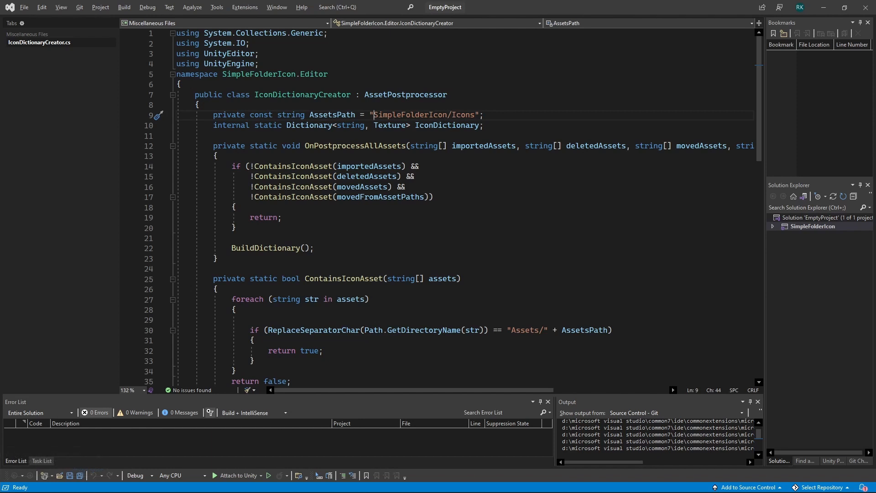
{"action": "type", "text": "Plugins/"}
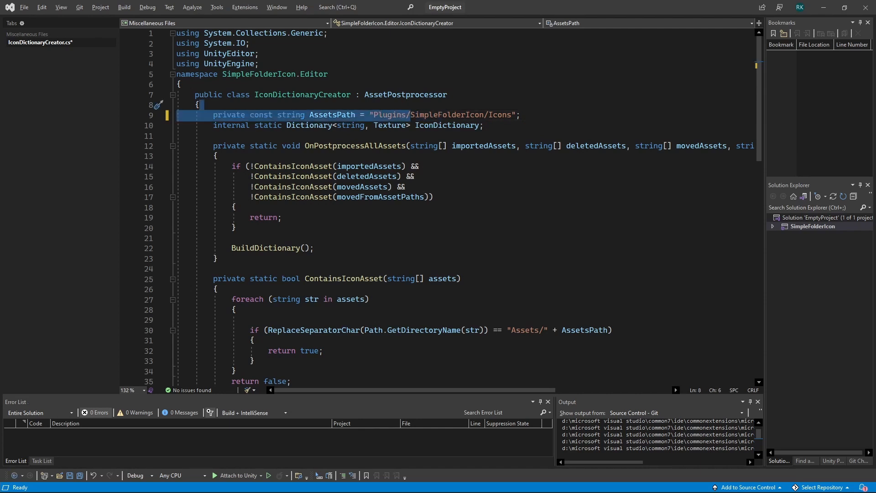
{"action": "double_click", "coordinate": [525, 330]}
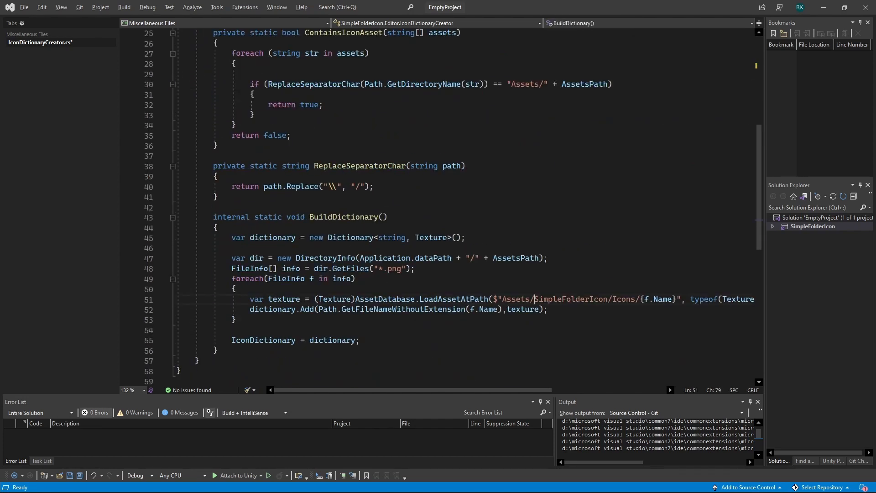
{"action": "type", "text": "P"}
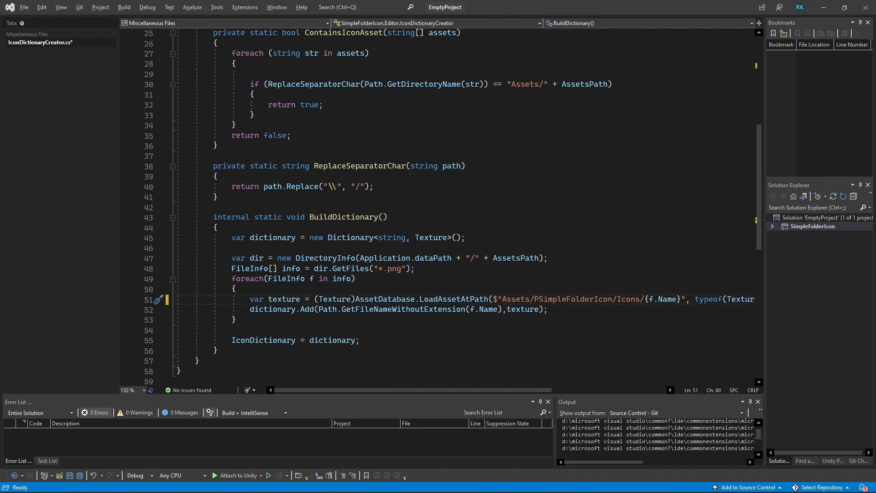
{"action": "type", "text": "Plugins/"}
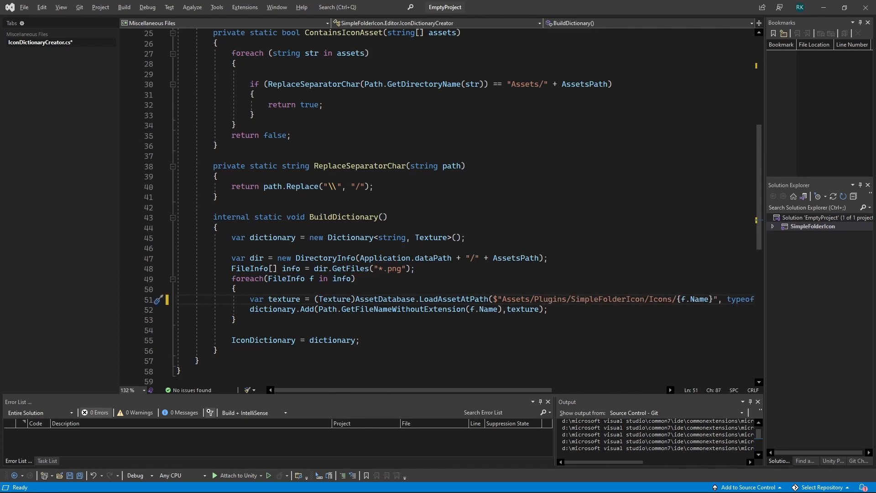
{"action": "left_click", "coordinate": [236, 289]}
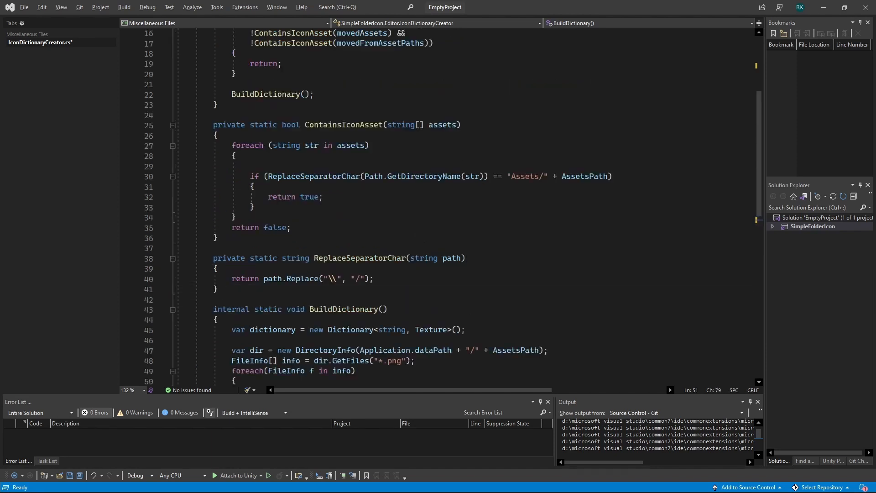
Replace the hardcoded icon path in LoadAssetAtPath with the AssetsPath constant, then return to Unity
{"action": "scroll", "scroll_direction": "down", "scroll_amount": 3}
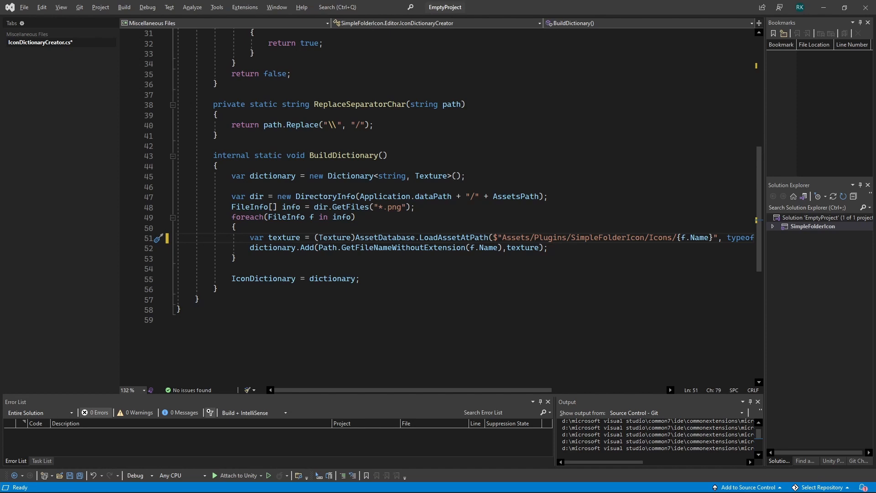
{"action": "left_click_drag", "start_coordinate": [537, 237], "coordinate": [673, 237]}
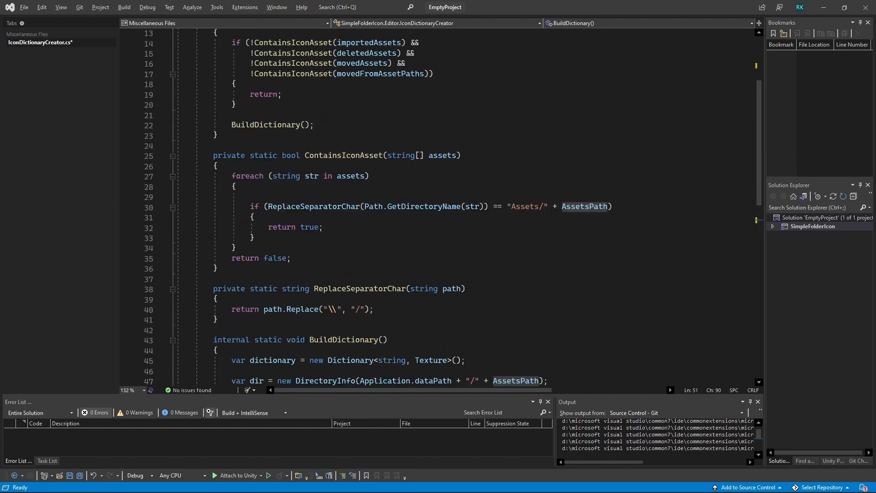
{"action": "scroll", "scroll_direction": "up", "scroll_amount": 3}
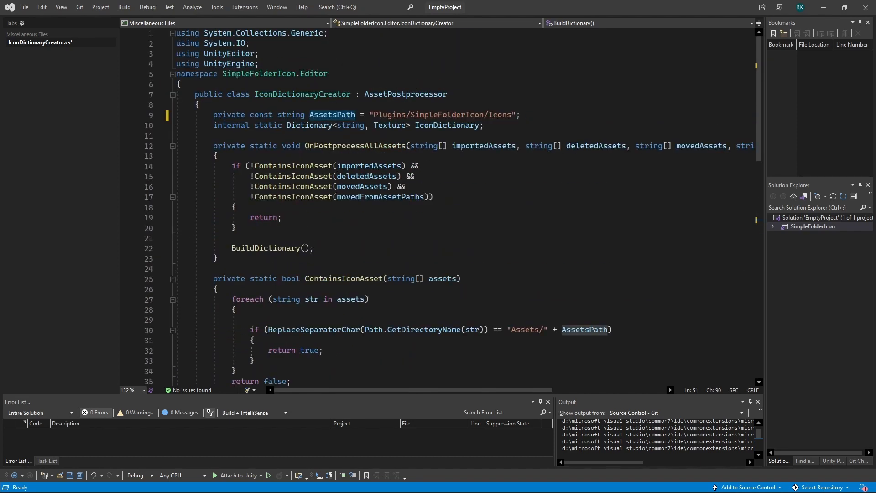
{"action": "scroll", "scroll_direction": "down", "scroll_amount": 3}
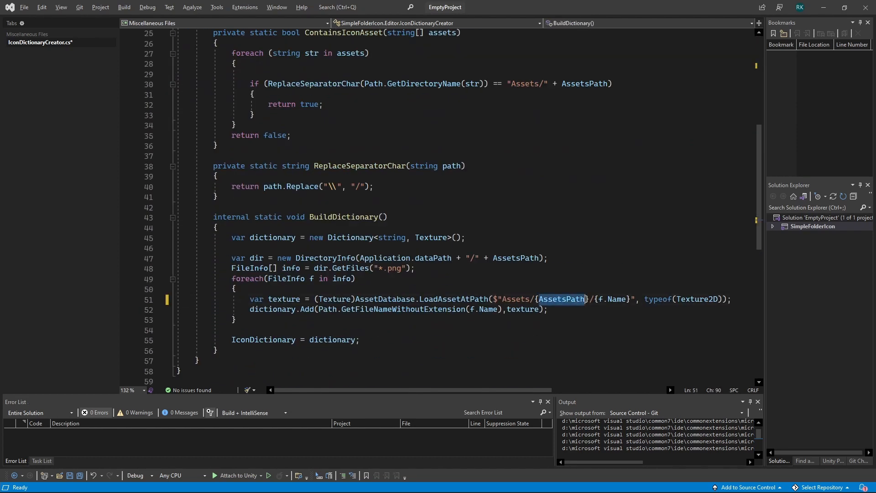
{"action": "key", "text": "Win+Tab"}
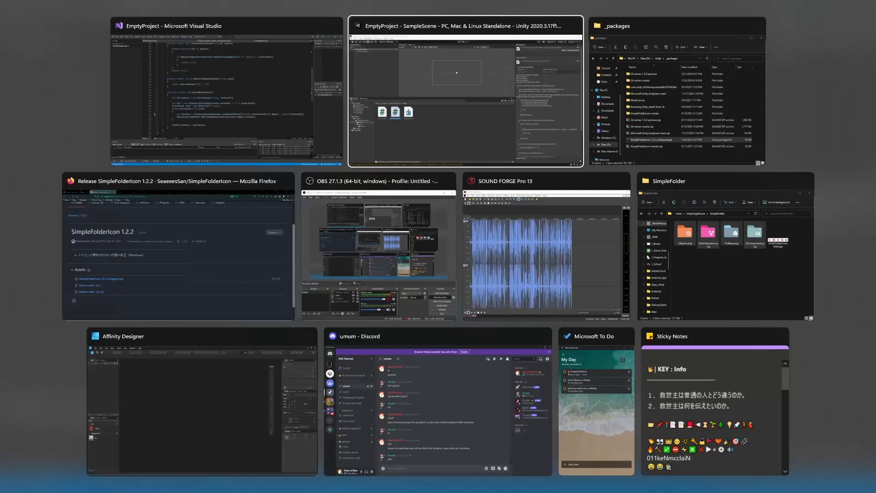
Back in Unity, open Plugins/SimpleFolderIcon where the Editor folder now shows its custom icon
{"action": "left_click", "coordinate": [462, 26]}
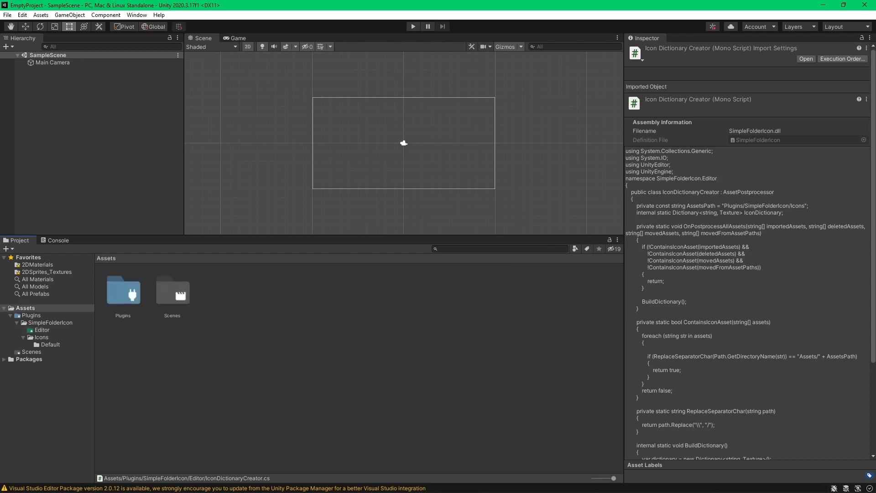
{"action": "double_click", "coordinate": [122, 291]}
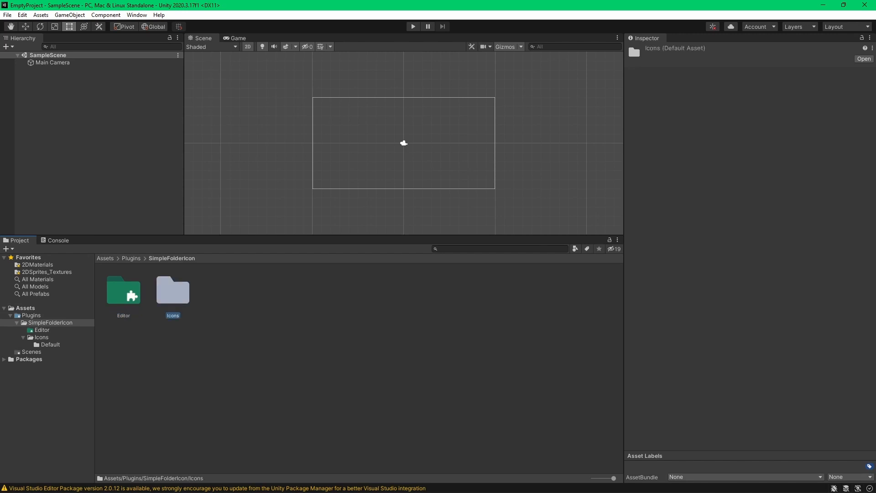
{"action": "double_click", "coordinate": [173, 290]}
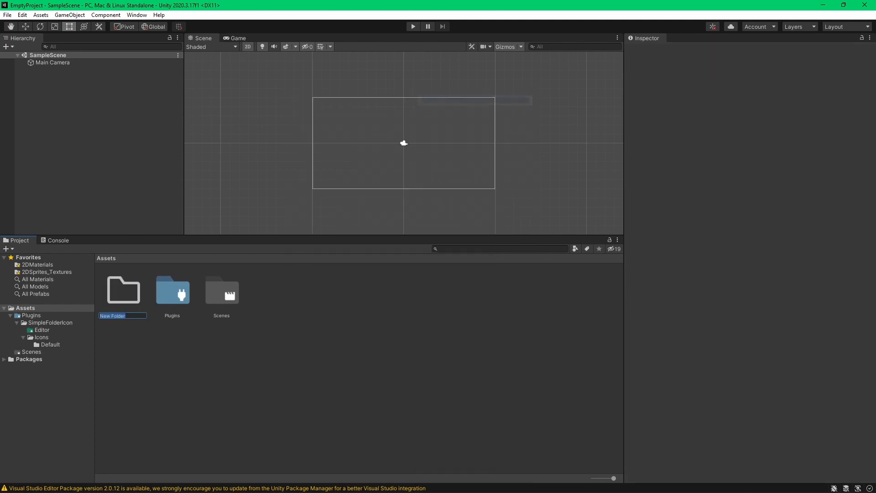
Name the new folder Resources and create subfolders inside it, one named ParticleS
{"action": "type", "text": "Resources"}
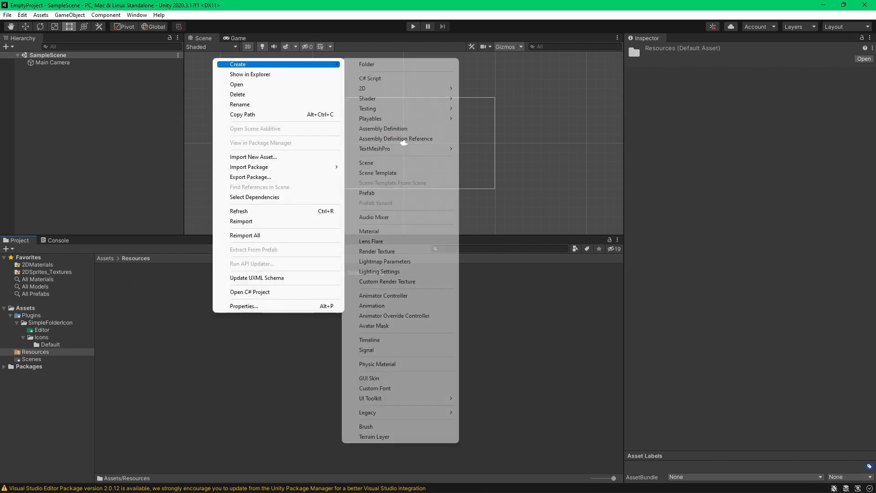
{"action": "left_click", "coordinate": [367, 64]}
{"action": "type", "text": "Scripts"}
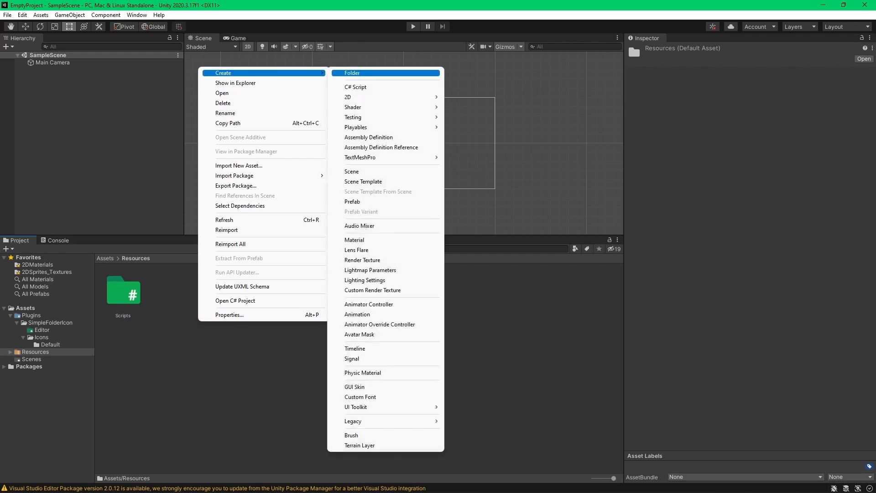
{"action": "left_click", "coordinate": [352, 73]}
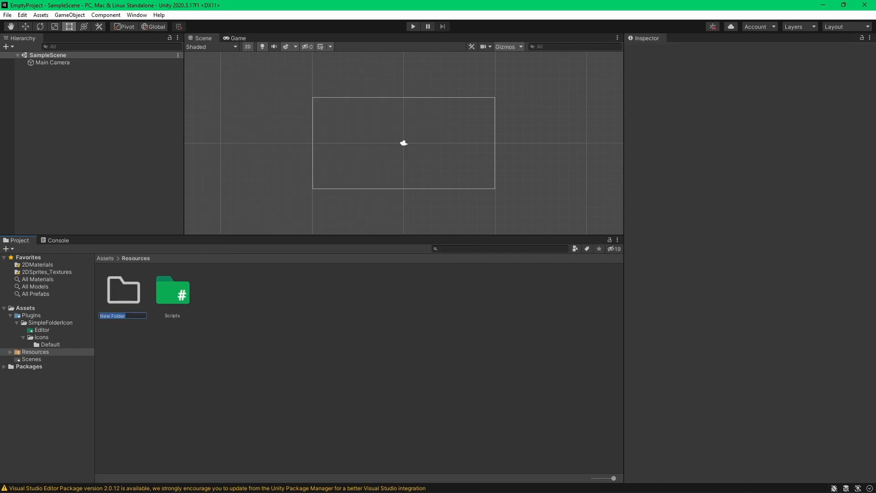
{"action": "type", "text": "ParticleS"}
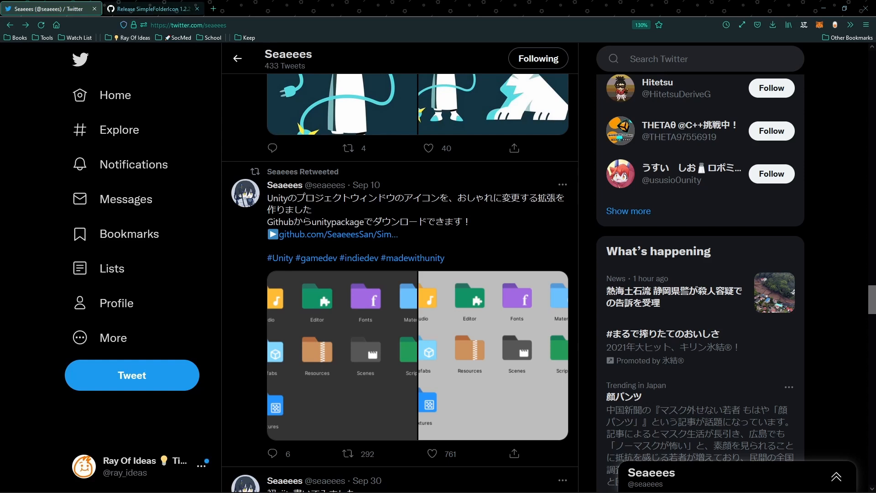
Scroll through the SimpleFolderIcon 1.2.2 release page, then return to the Twitter tab
{"action": "left_click", "coordinate": [150, 8]}
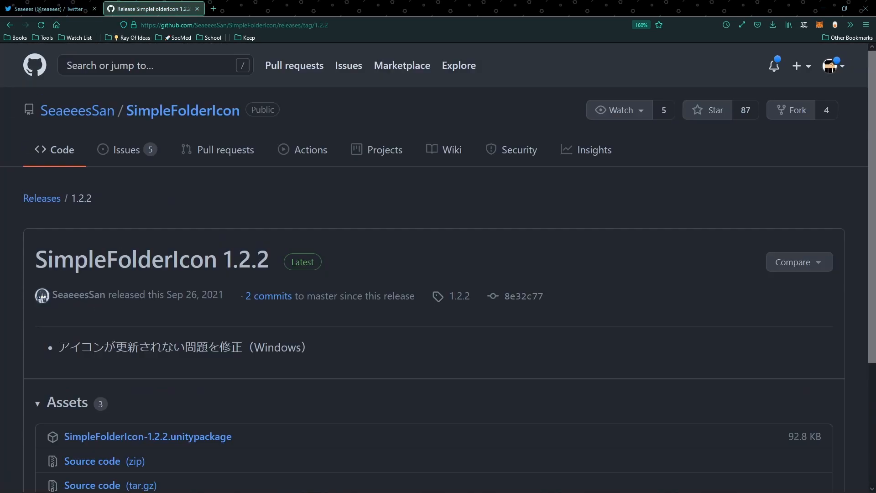
{"action": "scroll", "scroll_direction": "down", "scroll_amount": 3}
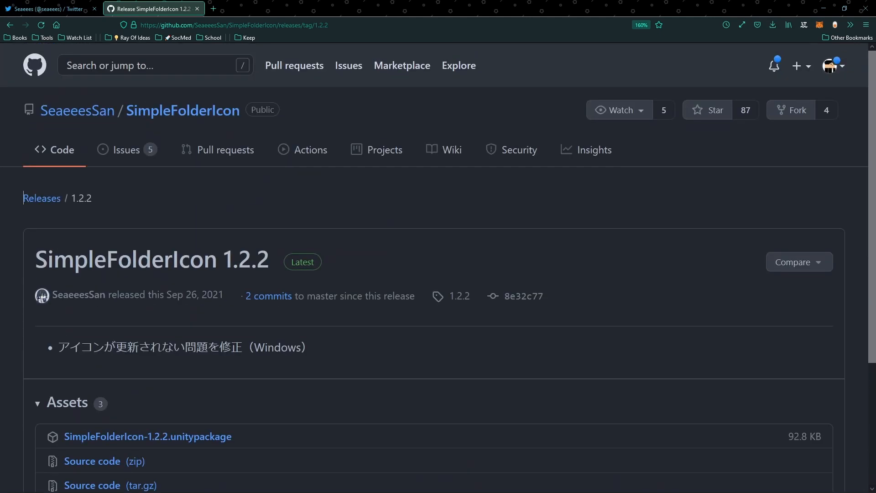
{"action": "left_click", "coordinate": [44, 8]}
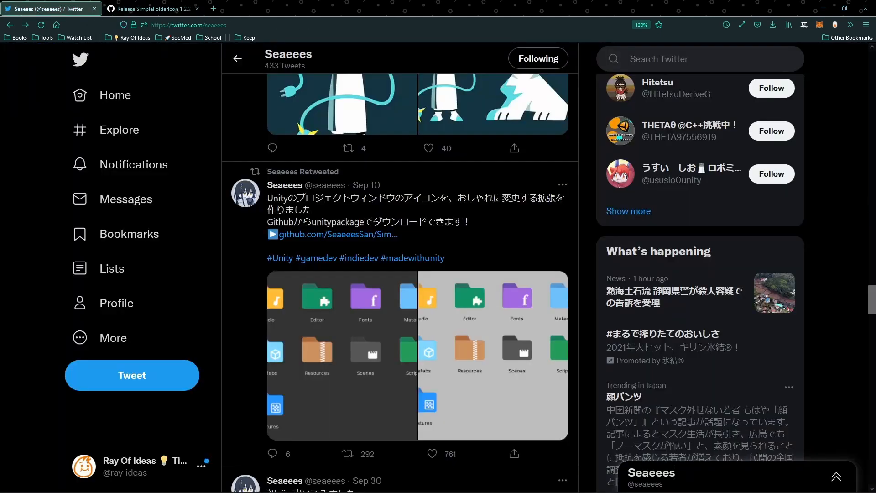